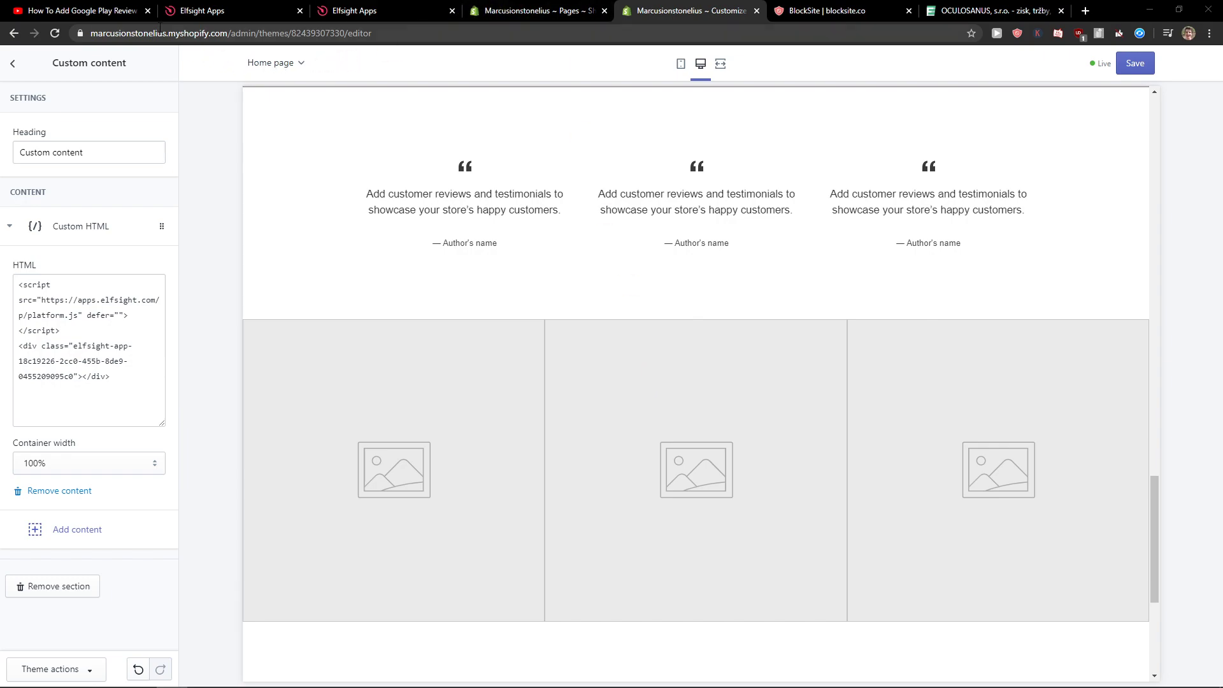
- Reach the Elfsight site from the link in the YouTube video description
{"action": "left_click", "coordinate": [82, 10]}
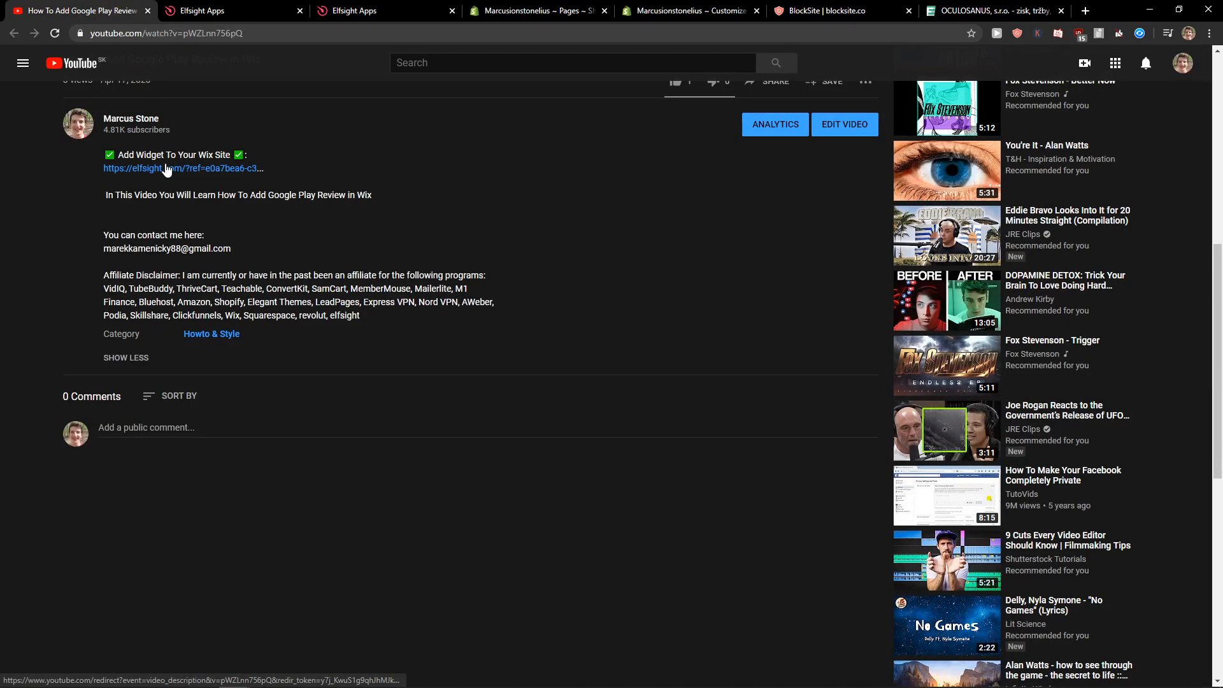
{"action": "left_click", "coordinate": [163, 168]}
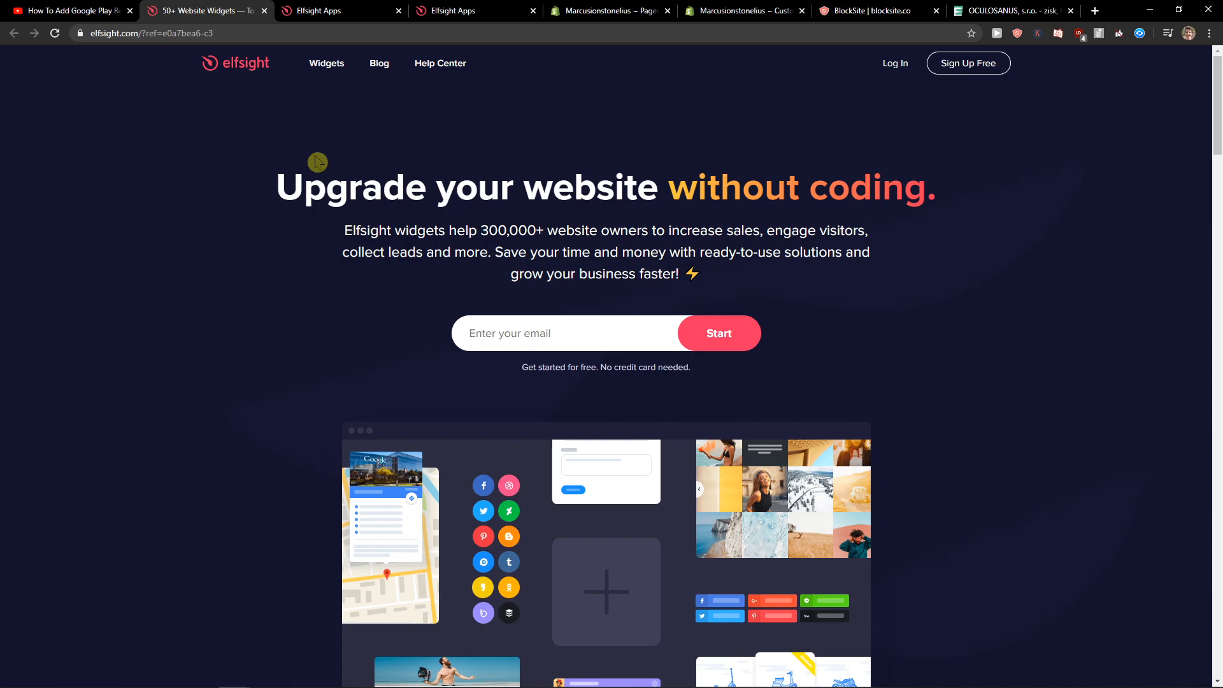
{"action": "mouse_move", "coordinate": [361, 158]}
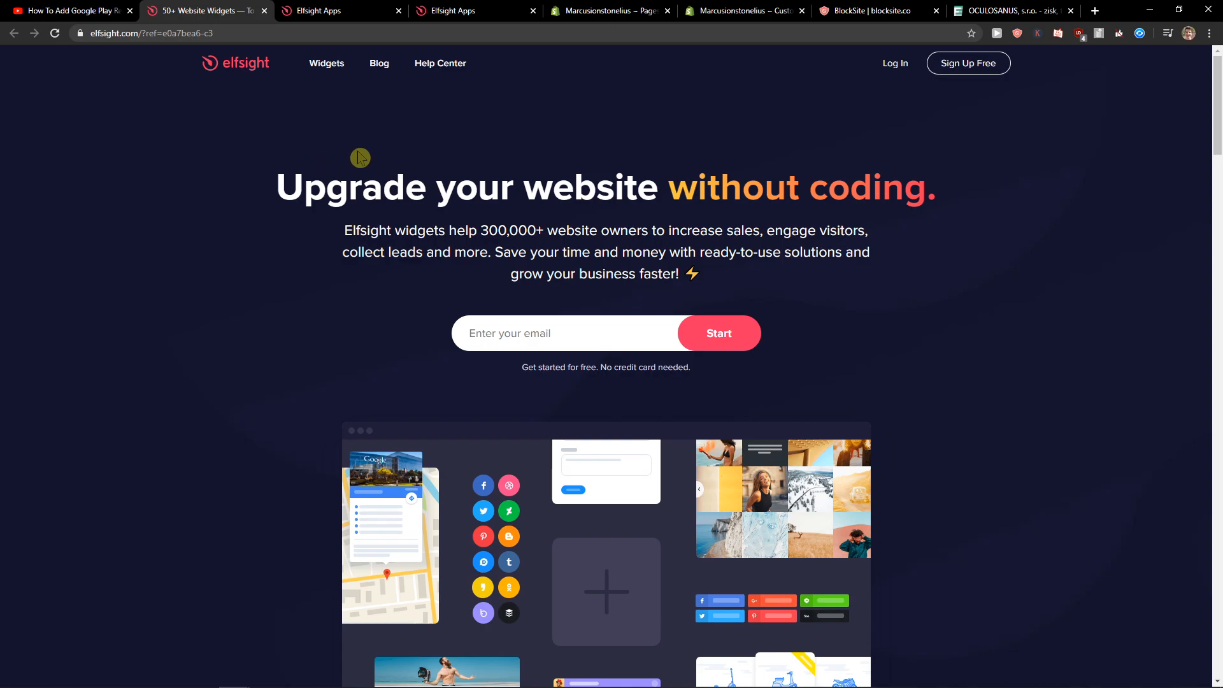
{"action": "mouse_move", "coordinate": [896, 64]}
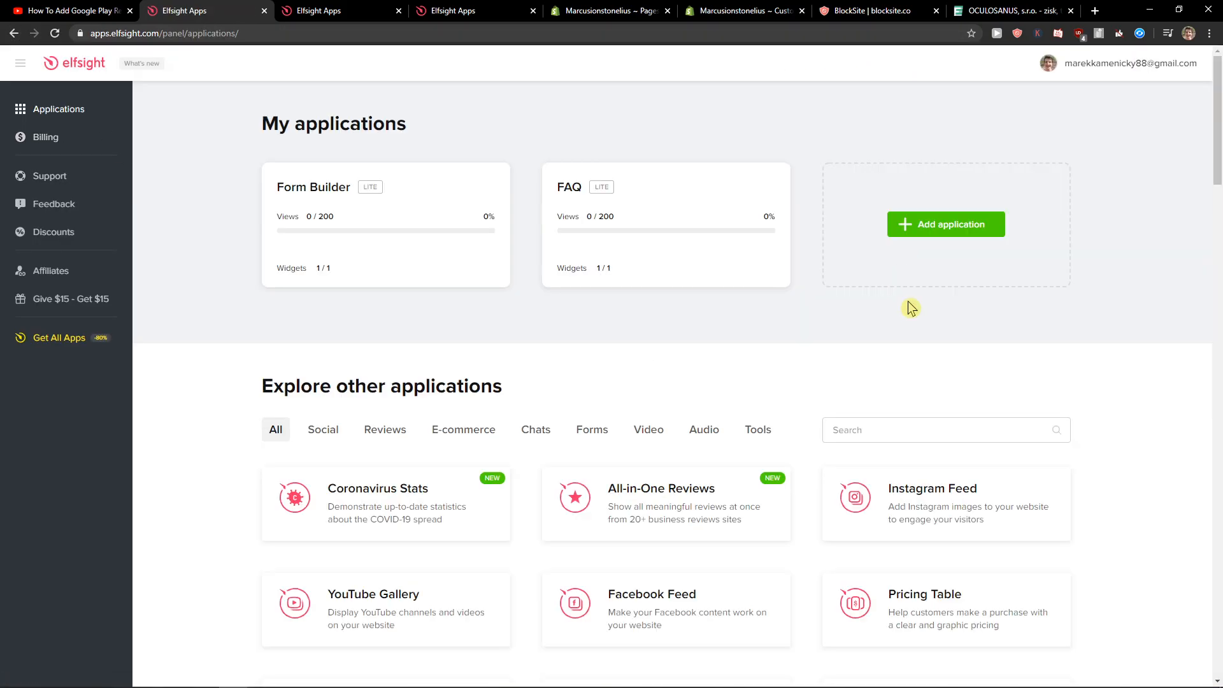
- Find WhatsApp Chat by searching 'what' and start creating a new widget
{"action": "type", "text": "whatsapp"}
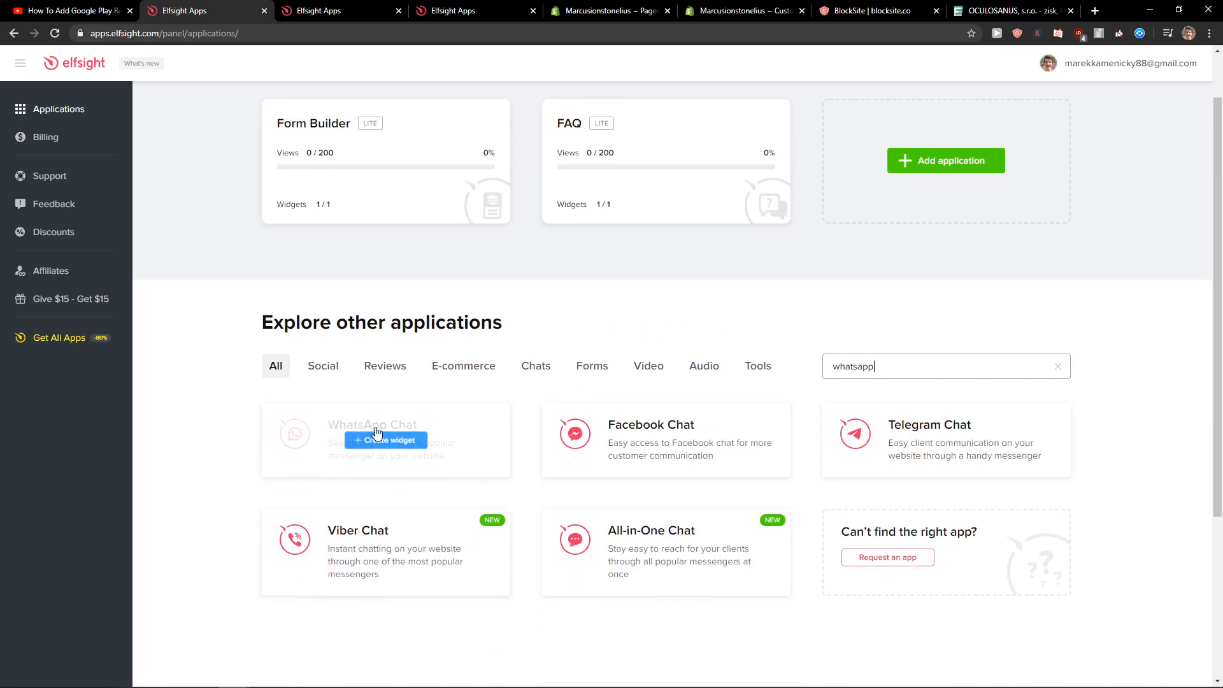
{"action": "mouse_move", "coordinate": [408, 458]}
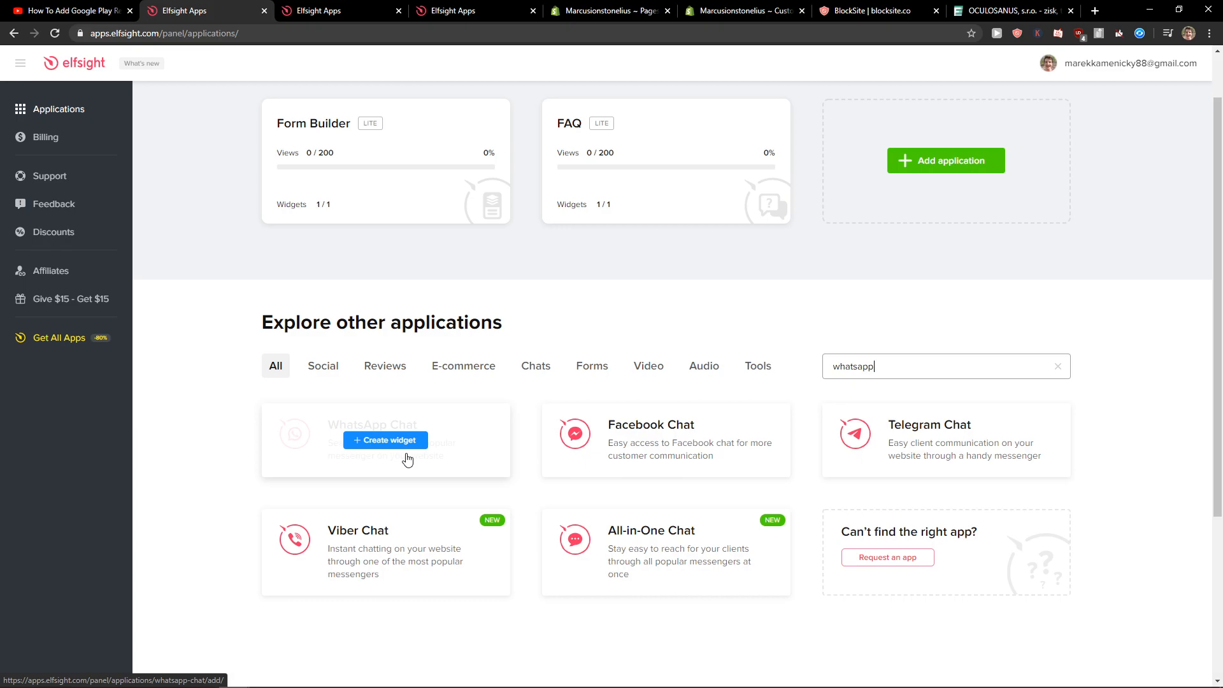
{"action": "left_click", "coordinate": [383, 440]}
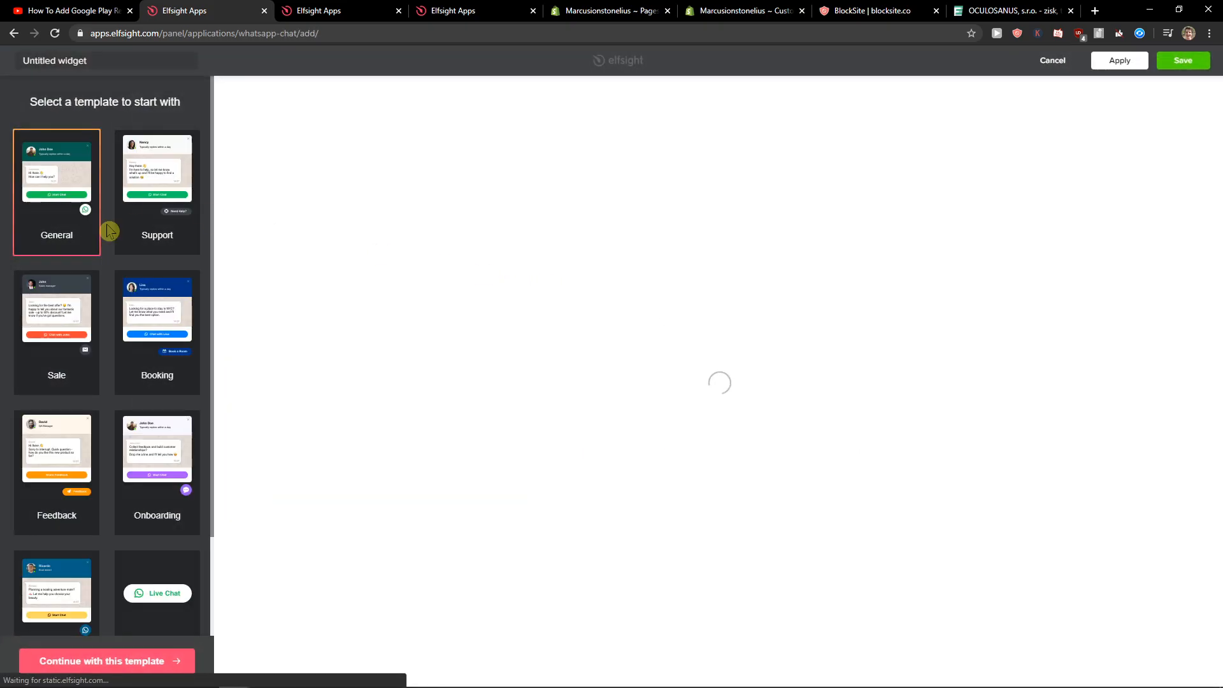
- Preview the Booking template, then start editing with the General template
{"action": "left_click", "coordinate": [156, 331]}
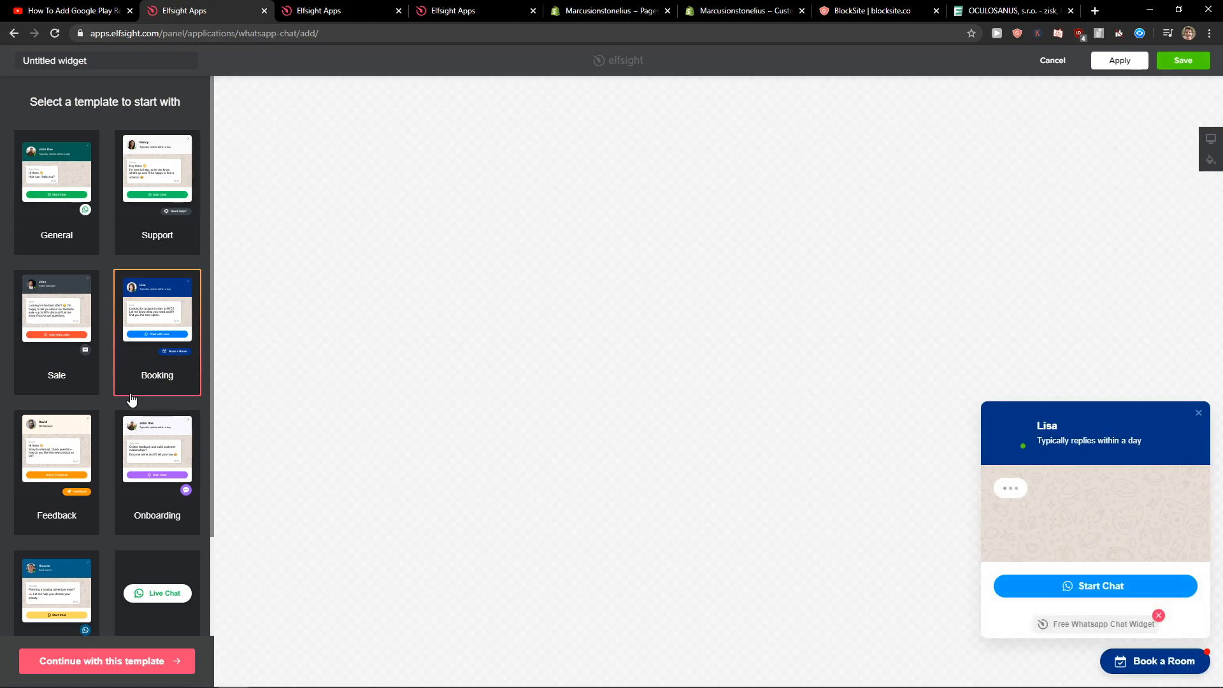
{"action": "left_click", "coordinate": [56, 175]}
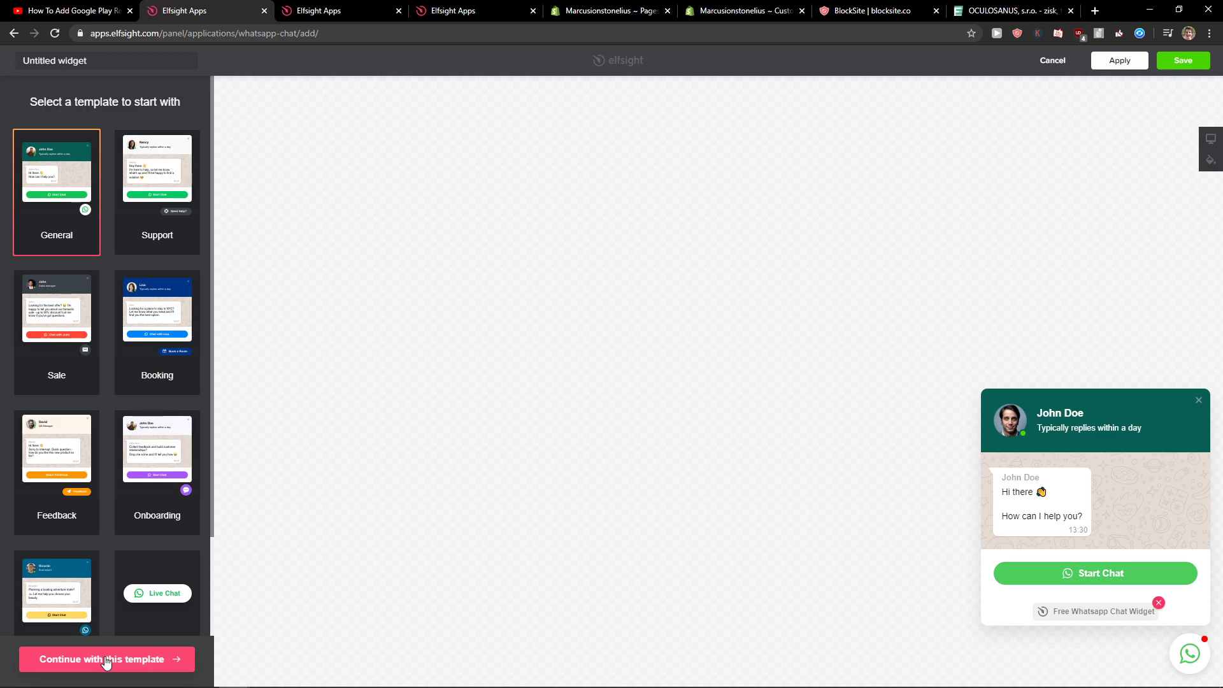
{"action": "left_click", "coordinate": [107, 659]}
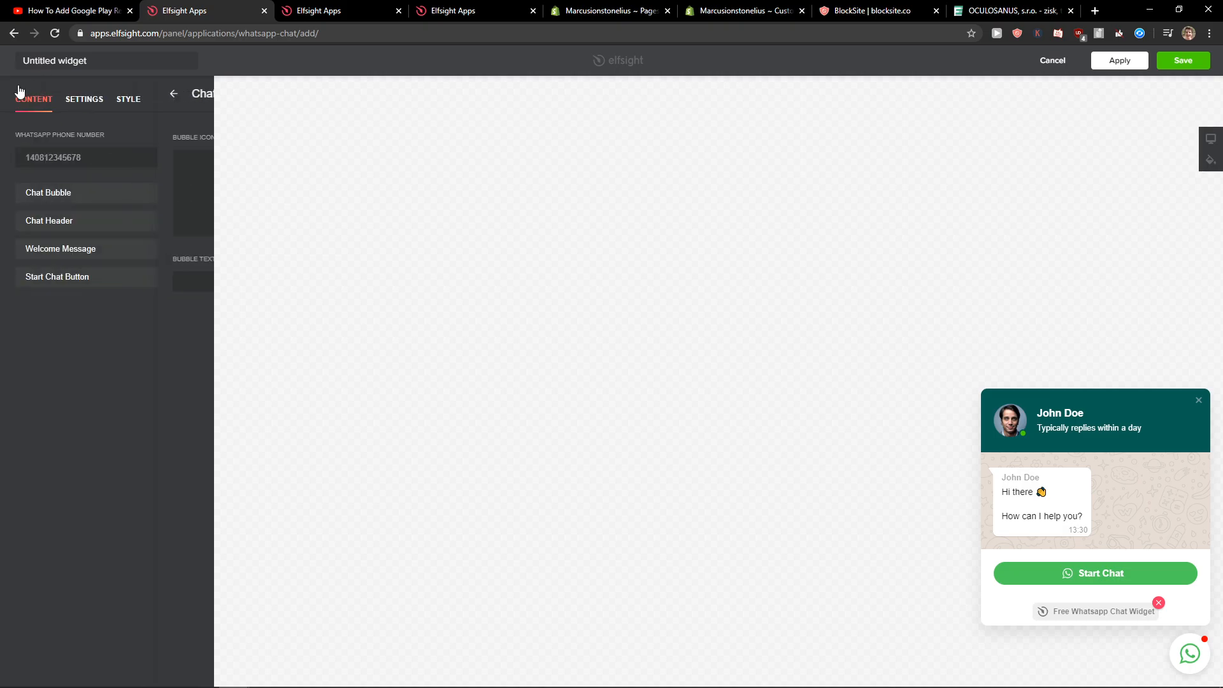
- Browse the widget's Content, Settings and Style options
{"action": "left_click", "coordinate": [84, 99]}
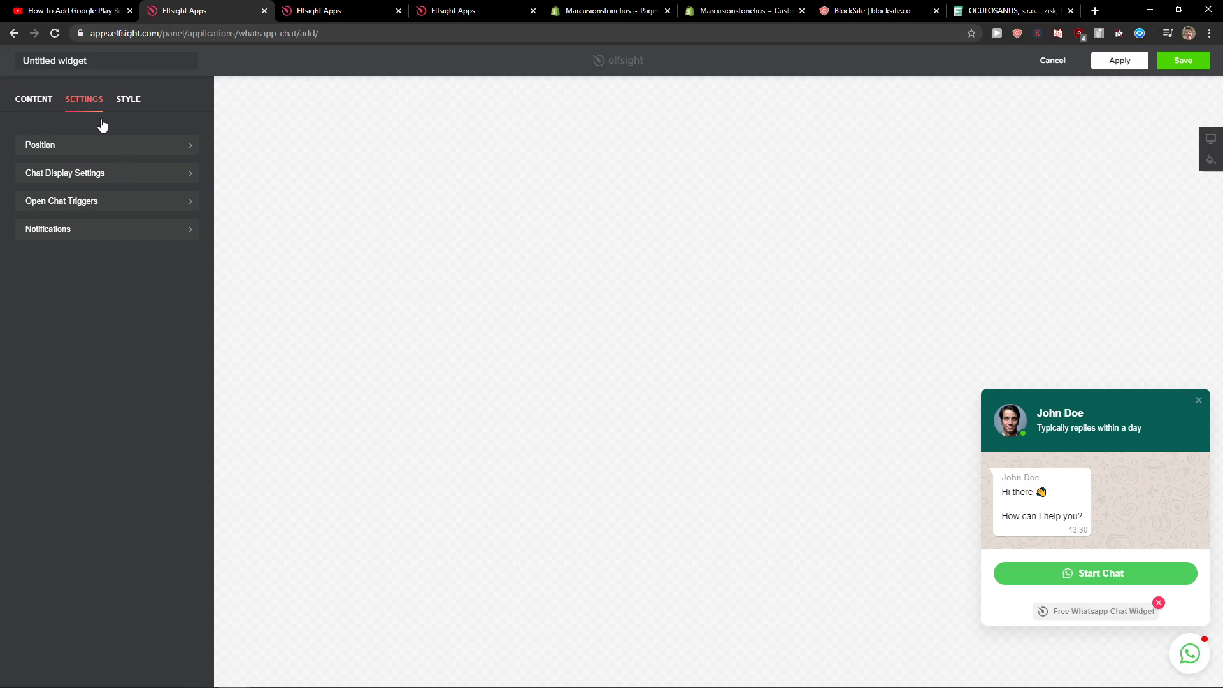
{"action": "left_click", "coordinate": [128, 100]}
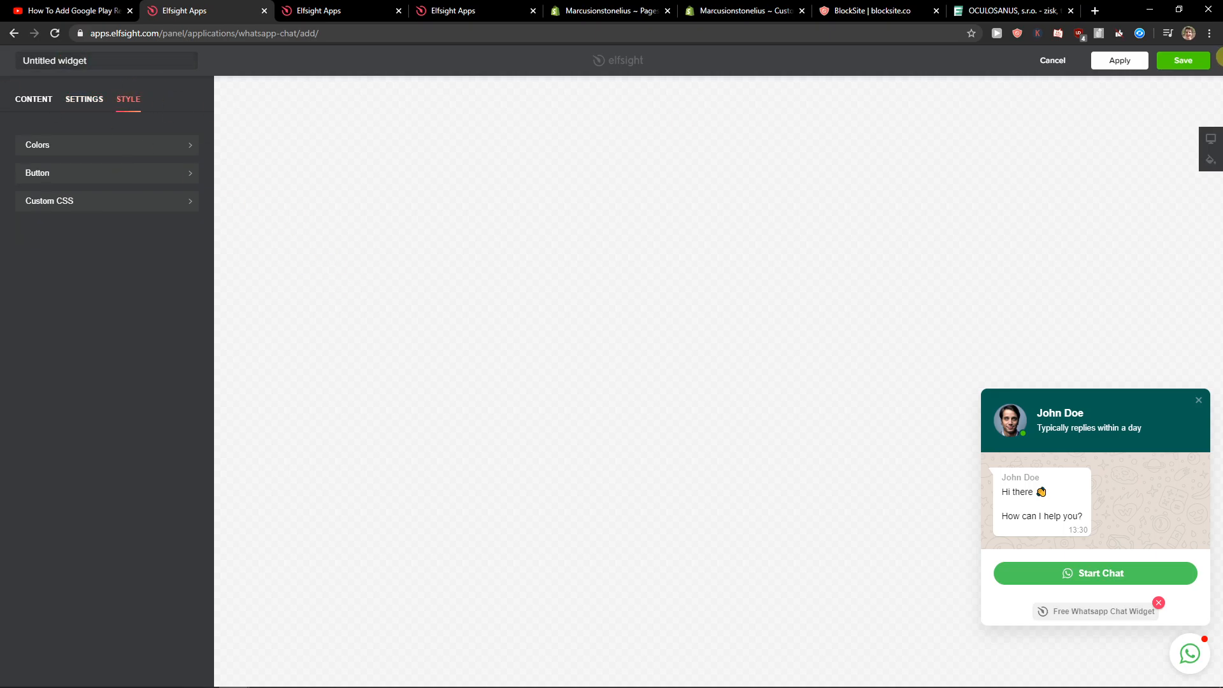
{"action": "left_click", "coordinate": [1182, 60]}
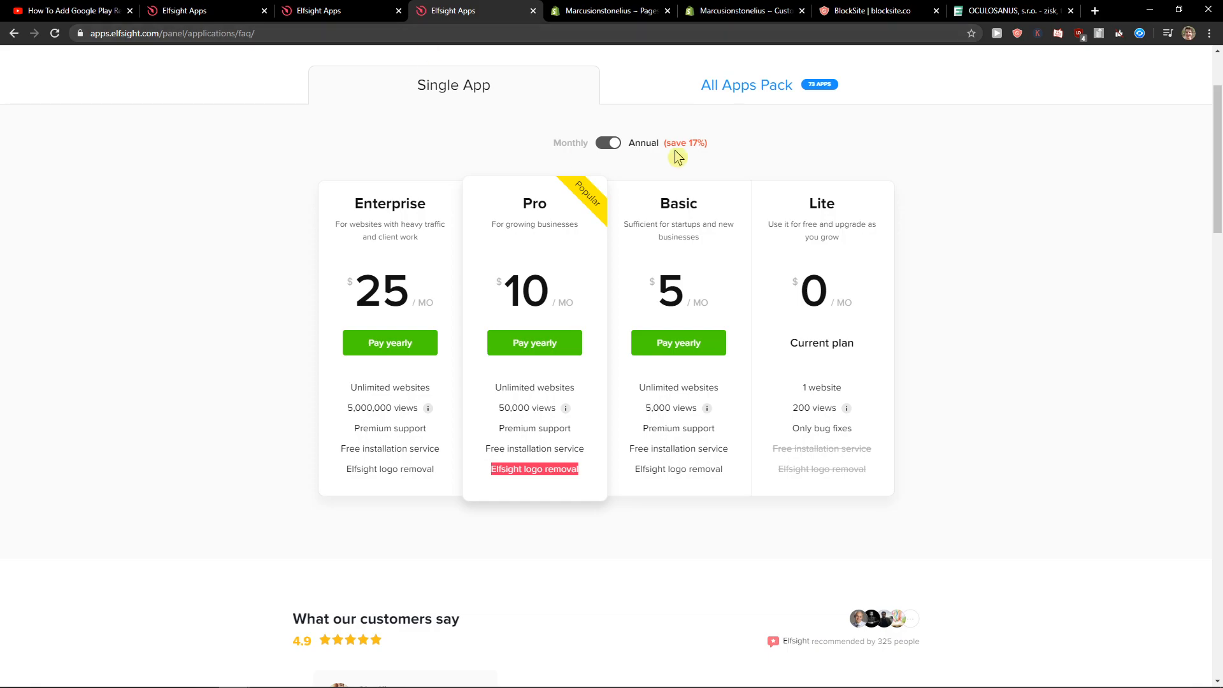
{"action": "mouse_move", "coordinate": [796, 226]}
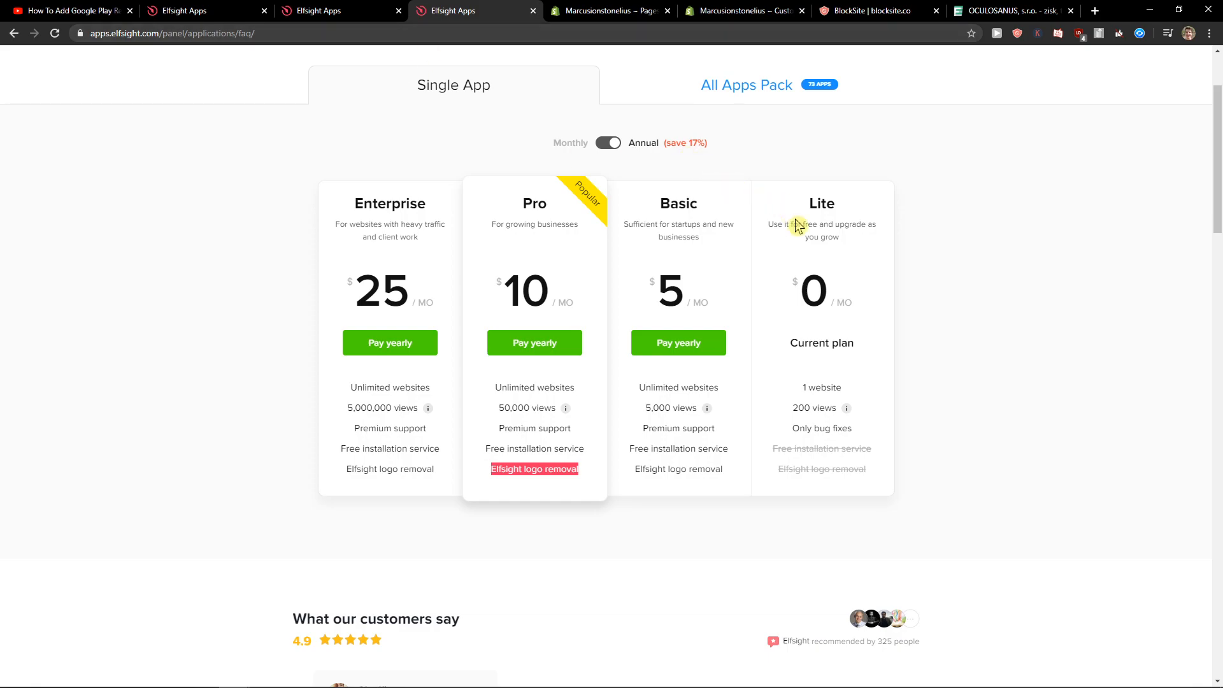
{"action": "mouse_move", "coordinate": [713, 227]}
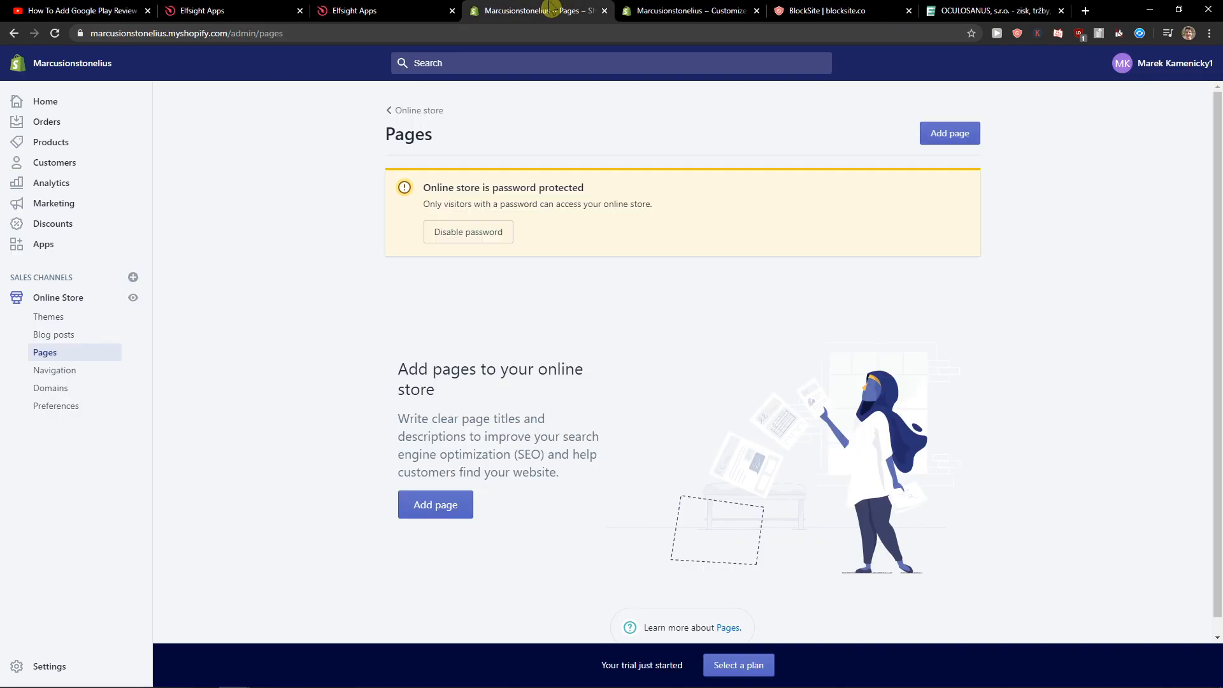
- Open the Debut theme's code editor from Online Store > Themes via Actions > Edit code
{"action": "left_click", "coordinate": [48, 316]}
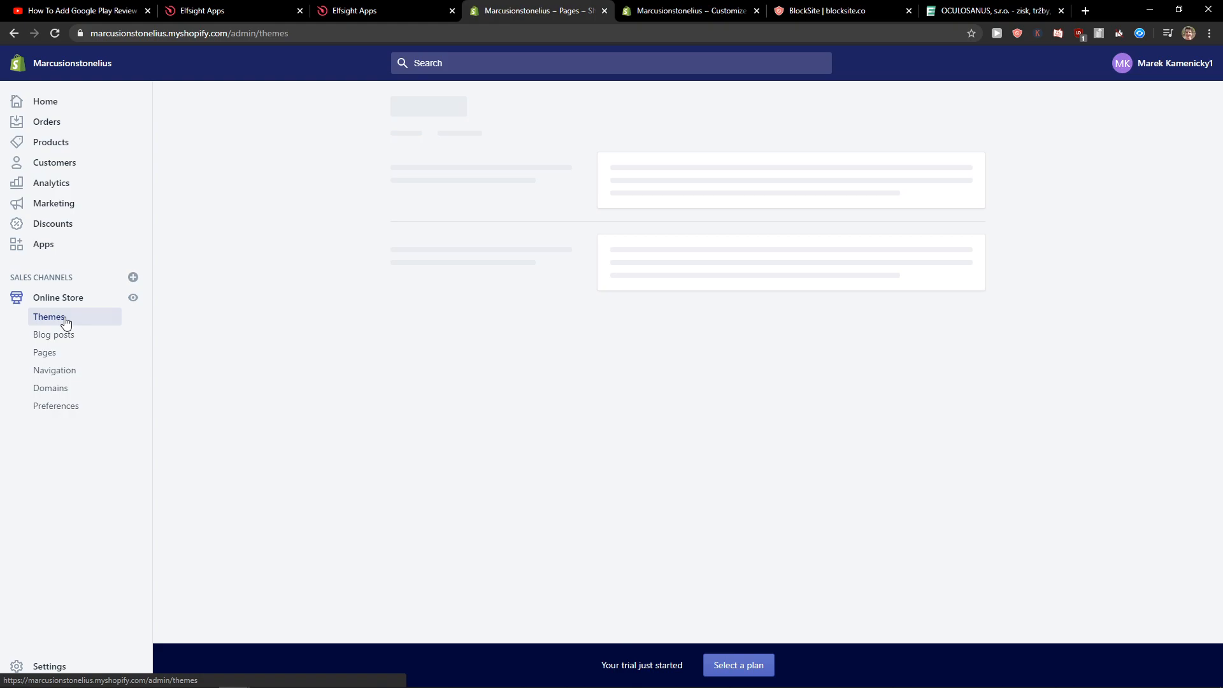
{"action": "left_click", "coordinate": [49, 316]}
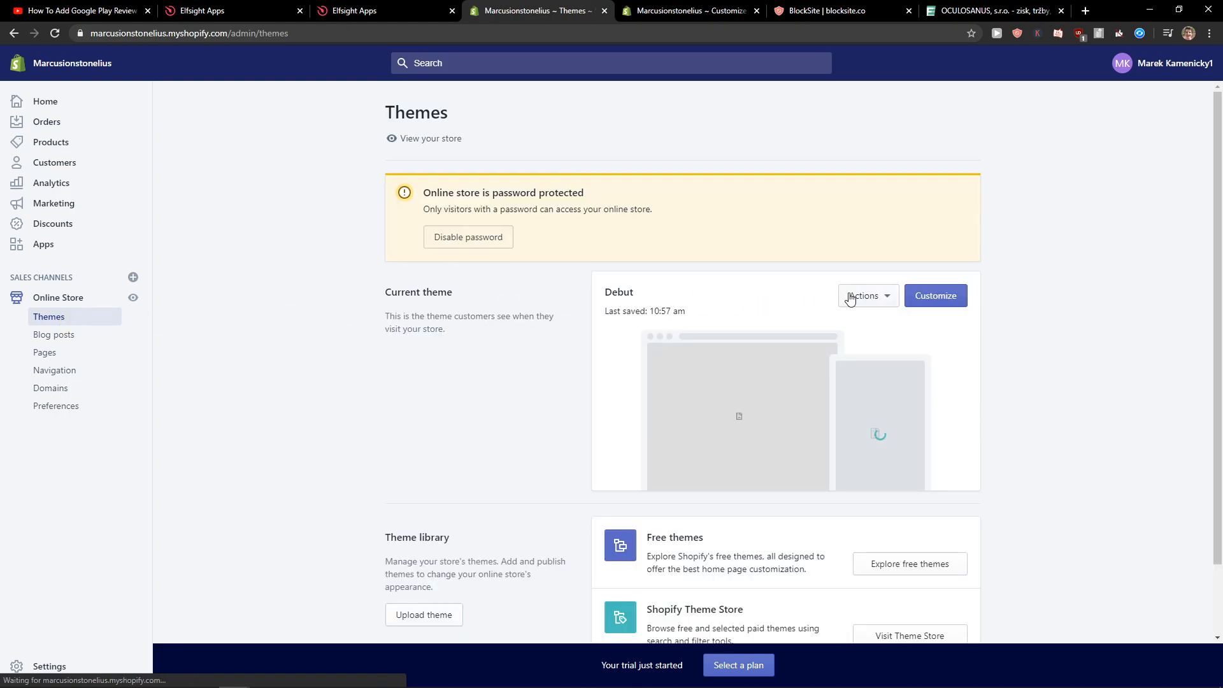
{"action": "left_click", "coordinate": [867, 296]}
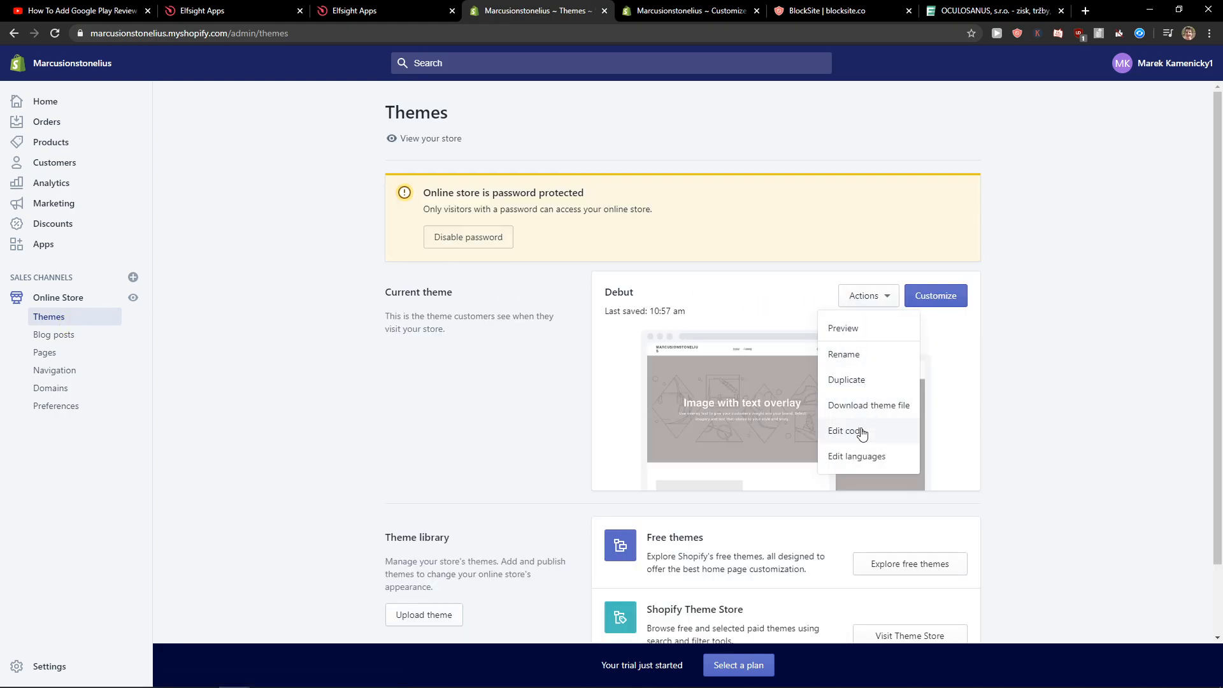
{"action": "left_click", "coordinate": [844, 431]}
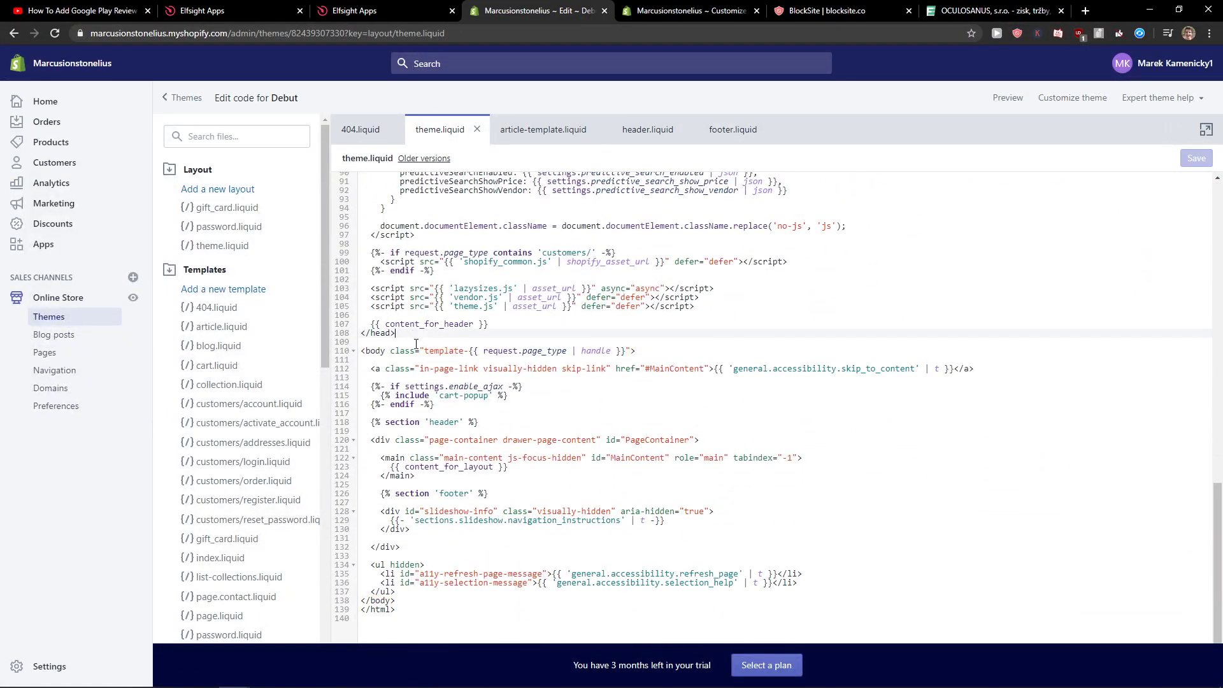
- Paste the Elfsight platform.js script just after the <body> tag in theme.liquid and save
{"action": "left_click", "coordinate": [638, 350]}
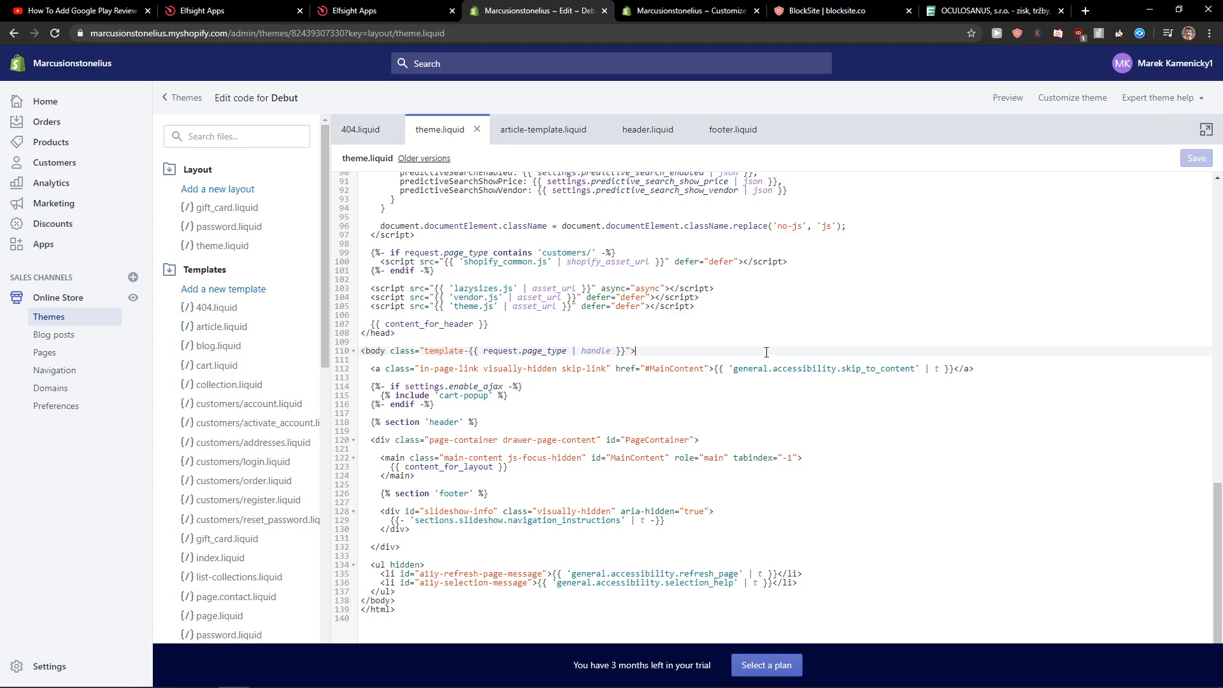
{"action": "type", "text": "<script src=\"https://apps.elfsight.com/p/platform.js\" defer></script>"}
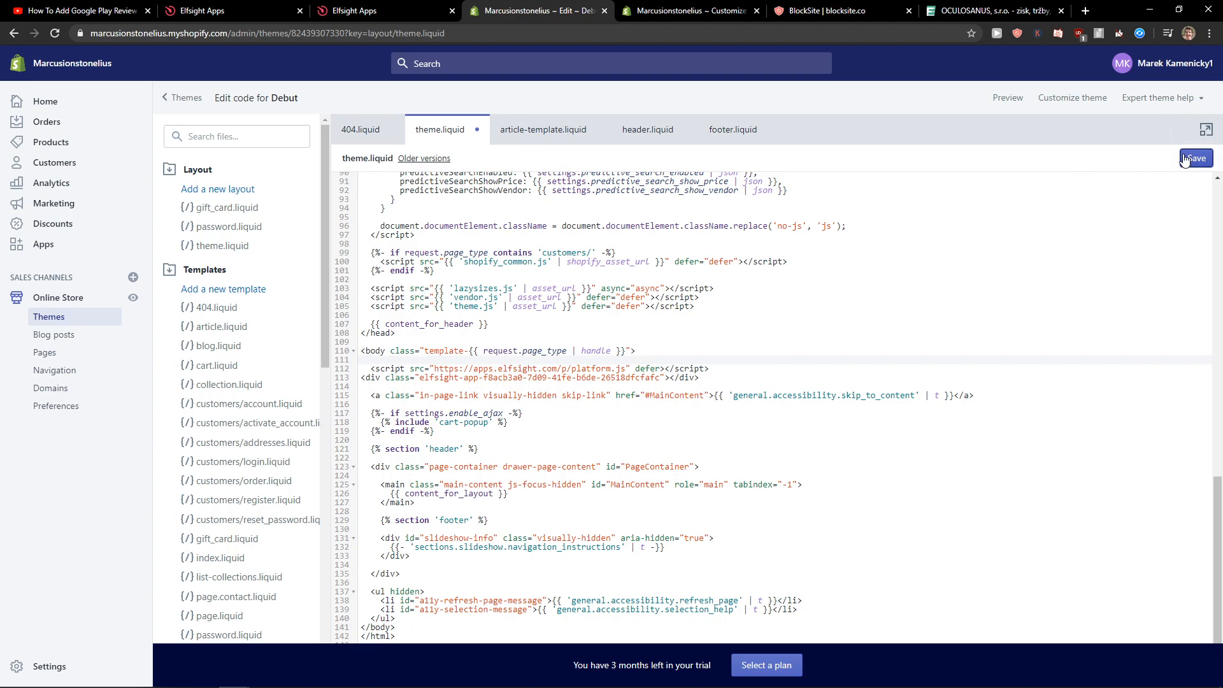
{"action": "left_click", "coordinate": [1195, 158]}
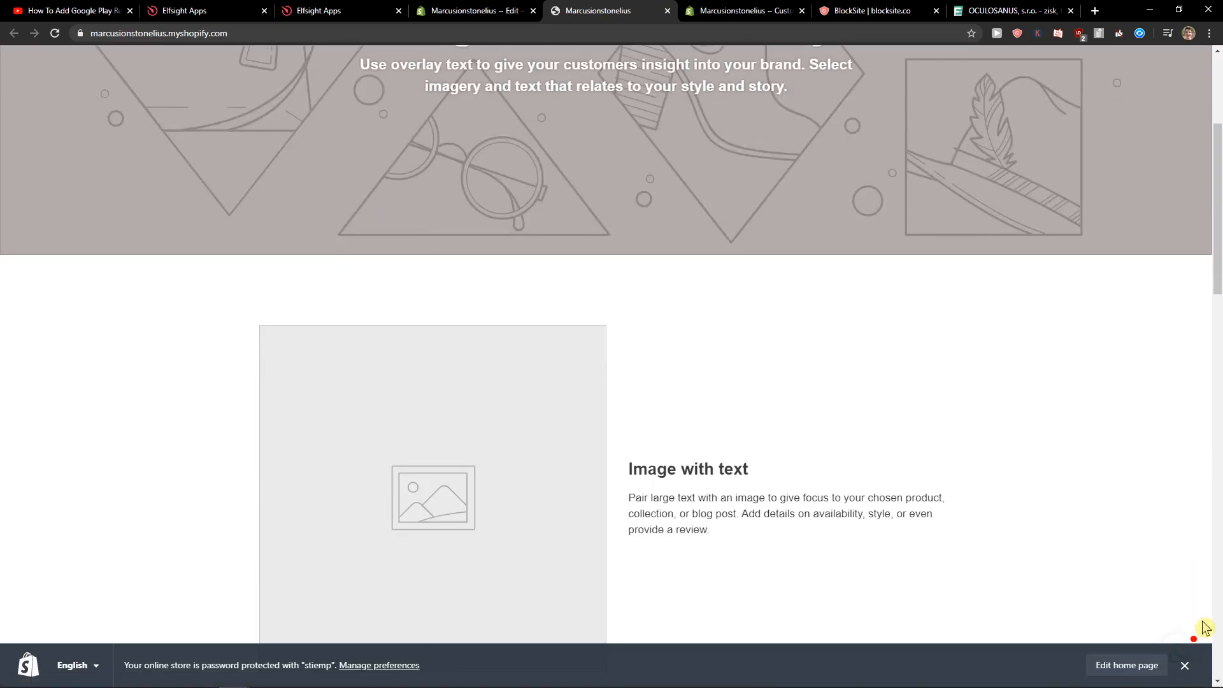
- Open the WhatsApp chat bubble's greeting window on the storefront, then return to the Elfsight plans page
{"action": "scroll", "scroll_direction": "down", "scroll_amount": 3}
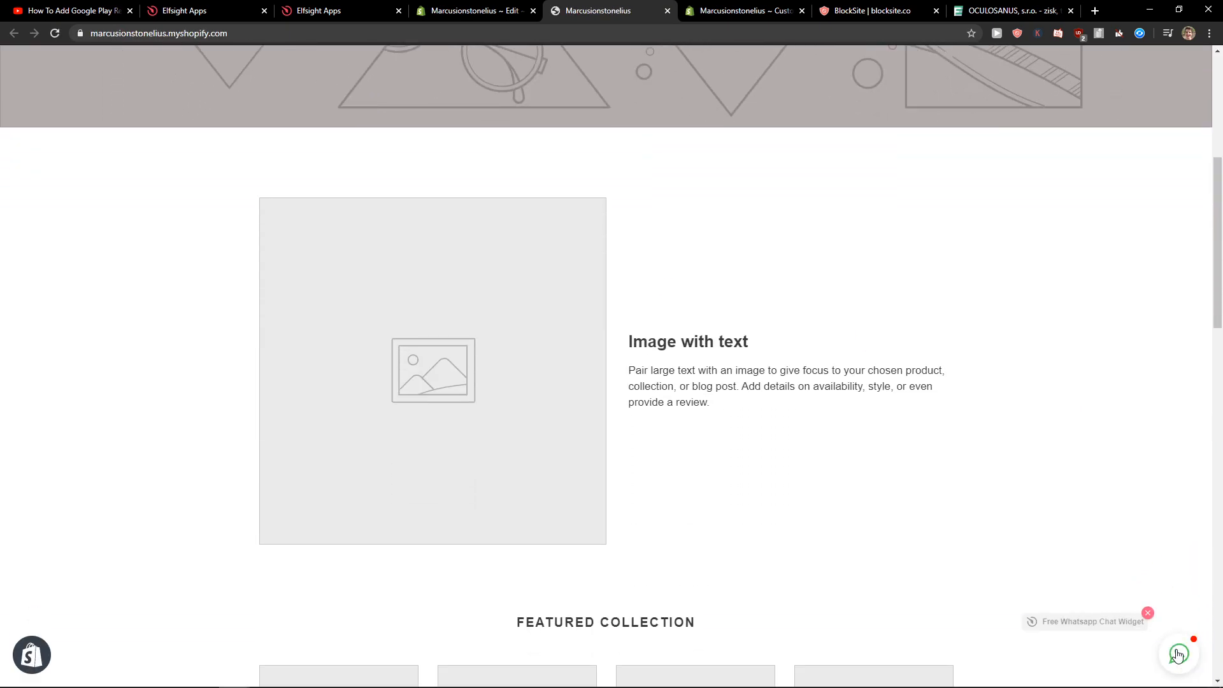
{"action": "left_click", "coordinate": [1178, 653]}
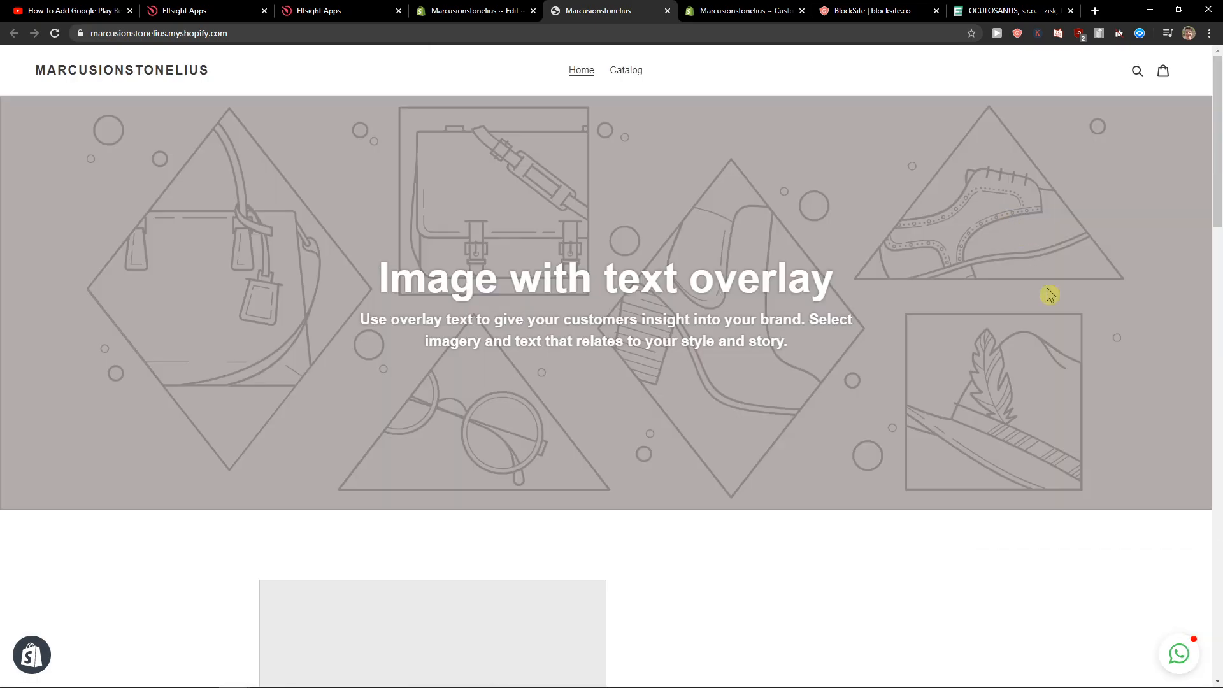
{"action": "left_click", "coordinate": [1178, 654]}
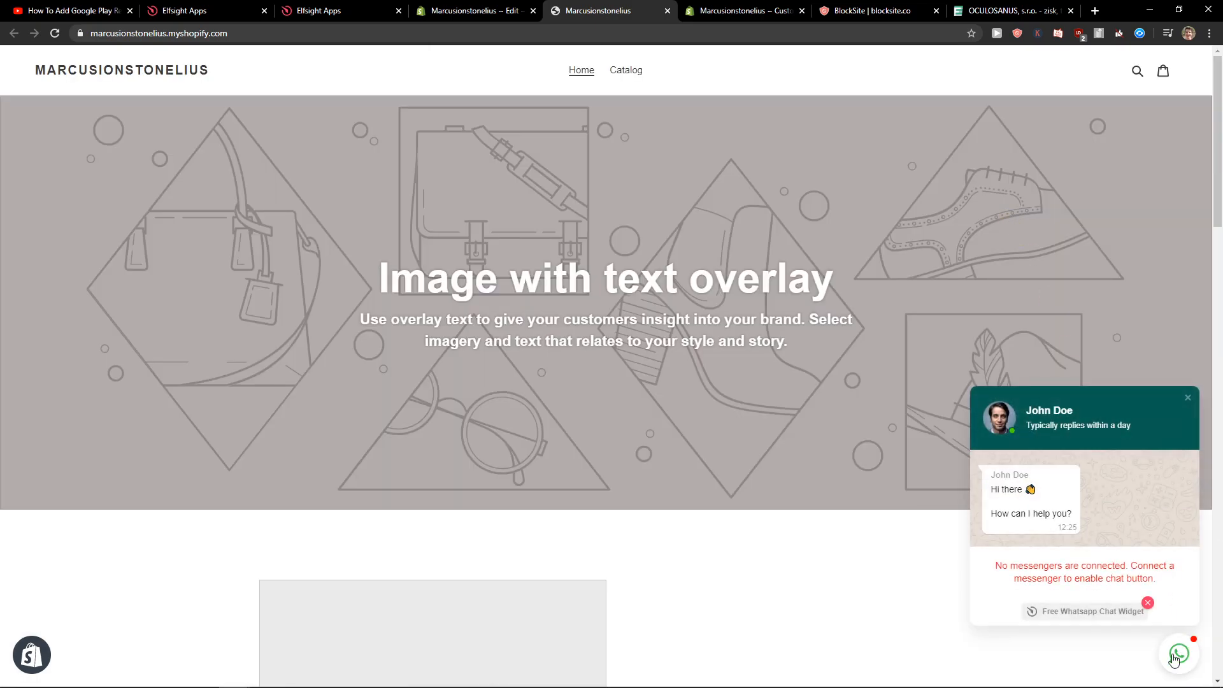
{"action": "scroll", "scroll_direction": "down", "scroll_amount": 3}
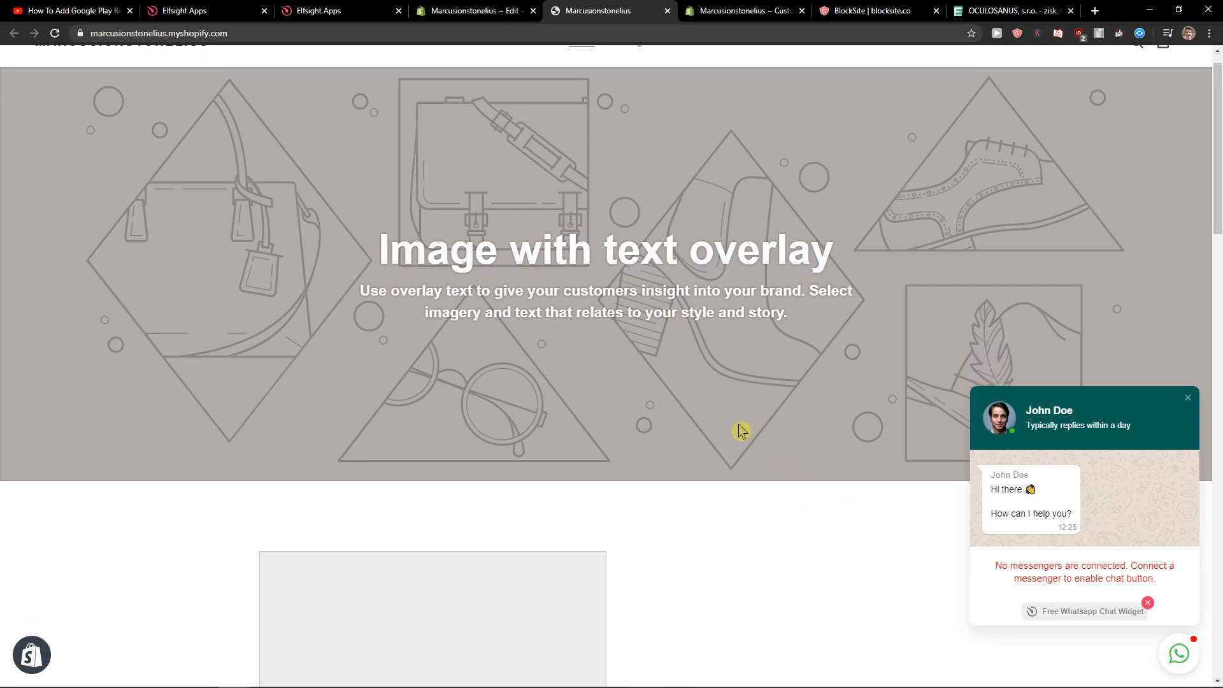
{"action": "left_click", "coordinate": [320, 10]}
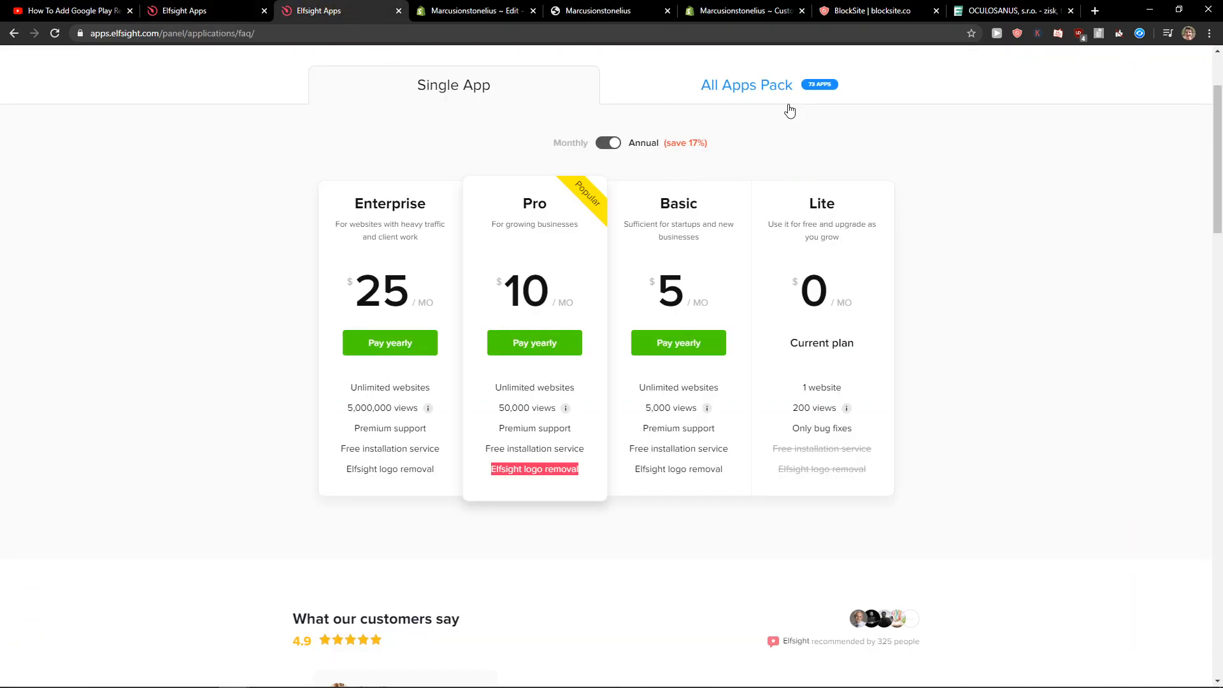
- Browse the WhatsApp Chat widget dashboard and the full Elfsight app catalog, then return to the theme.liquid editor
{"action": "left_click", "coordinate": [747, 84]}
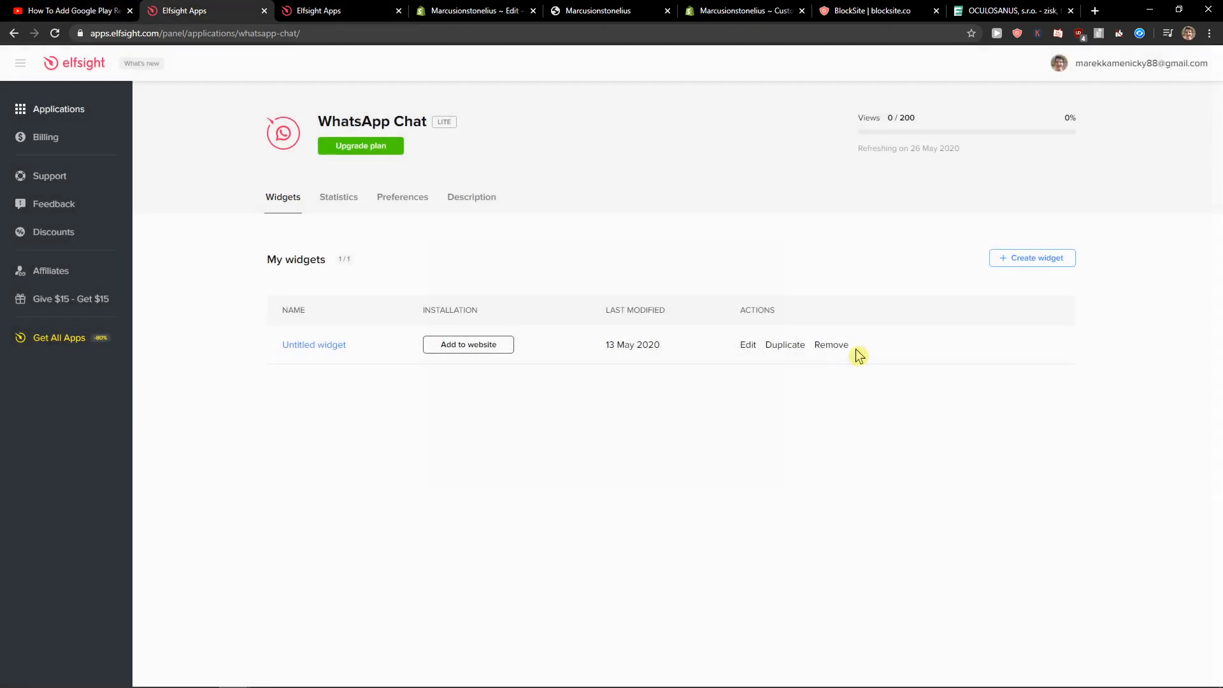
{"action": "left_click", "coordinate": [59, 109]}
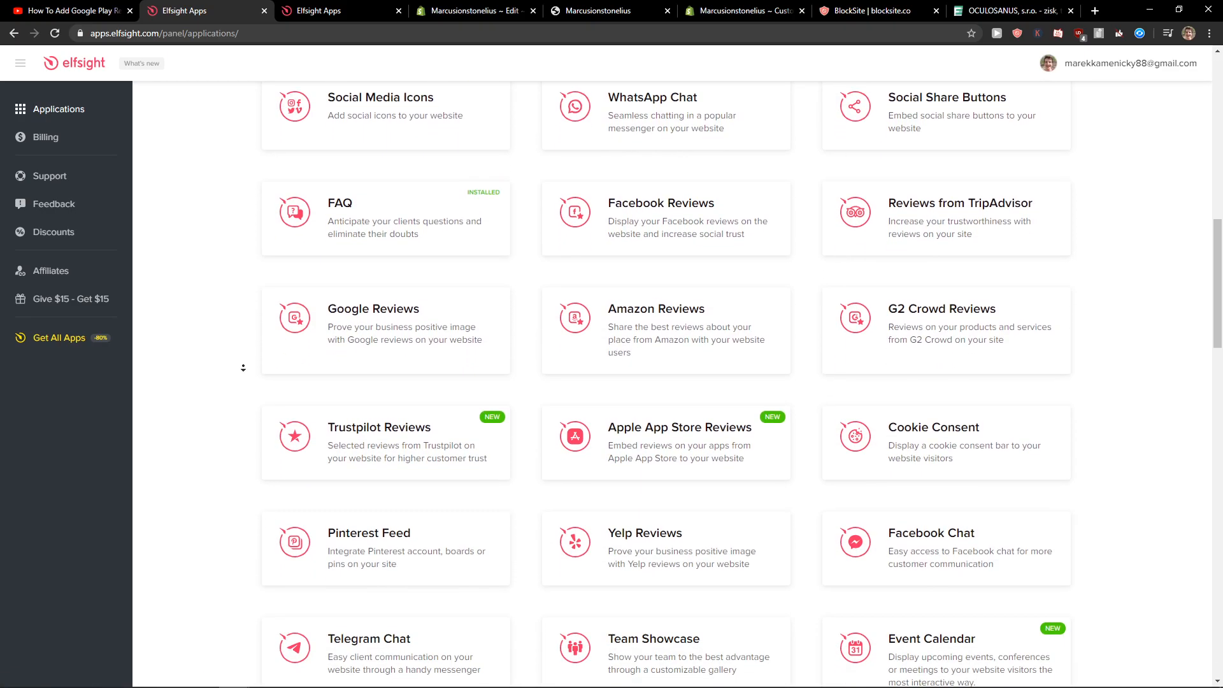
{"action": "scroll", "scroll_direction": "down", "scroll_amount": 3}
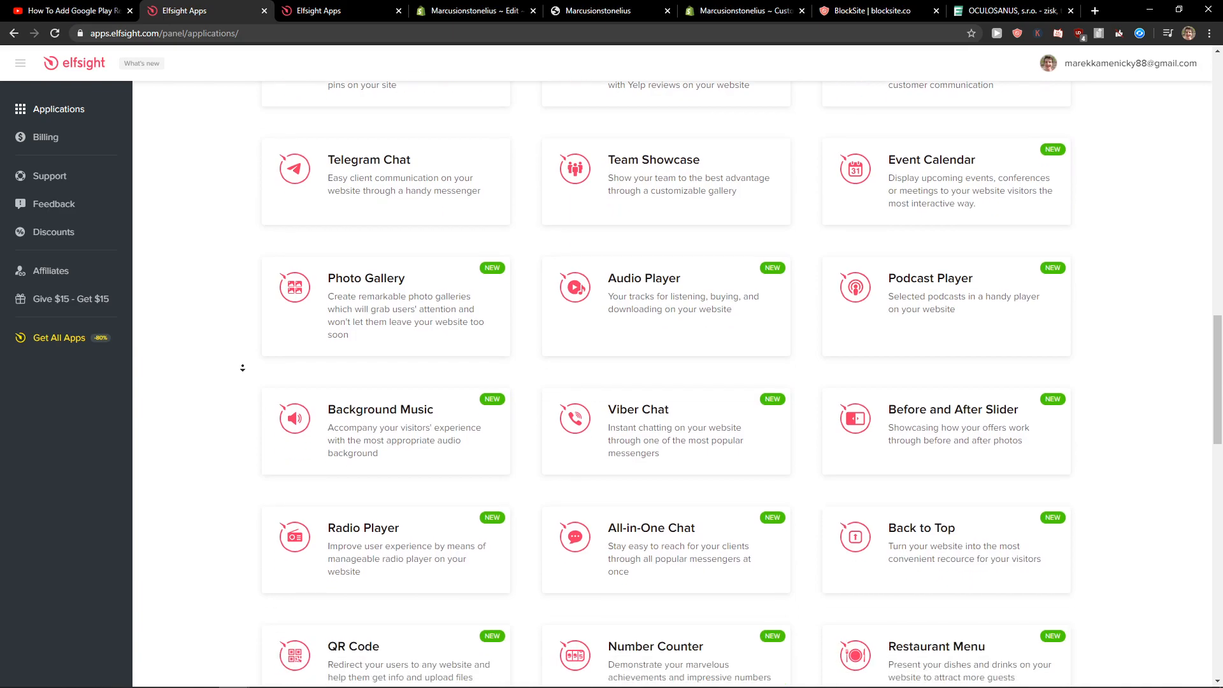
{"action": "scroll", "scroll_direction": "down", "scroll_amount": 3}
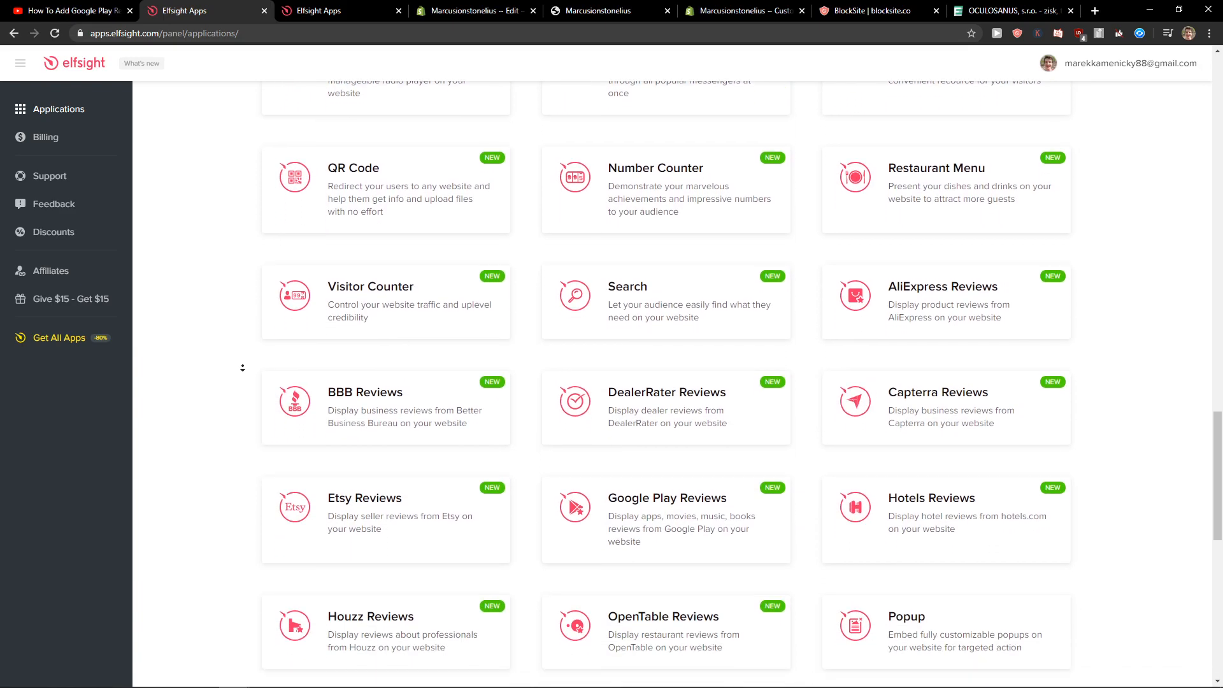
{"action": "scroll", "scroll_direction": "down", "scroll_amount": 3}
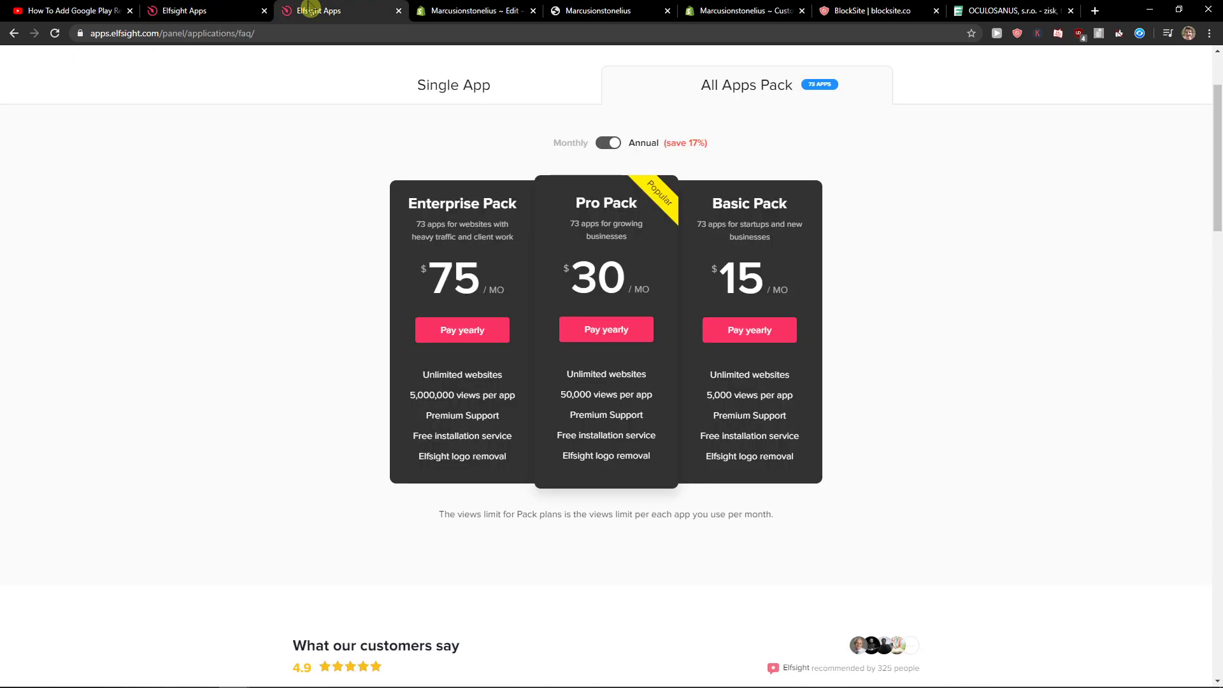
{"action": "left_click", "coordinate": [471, 10]}
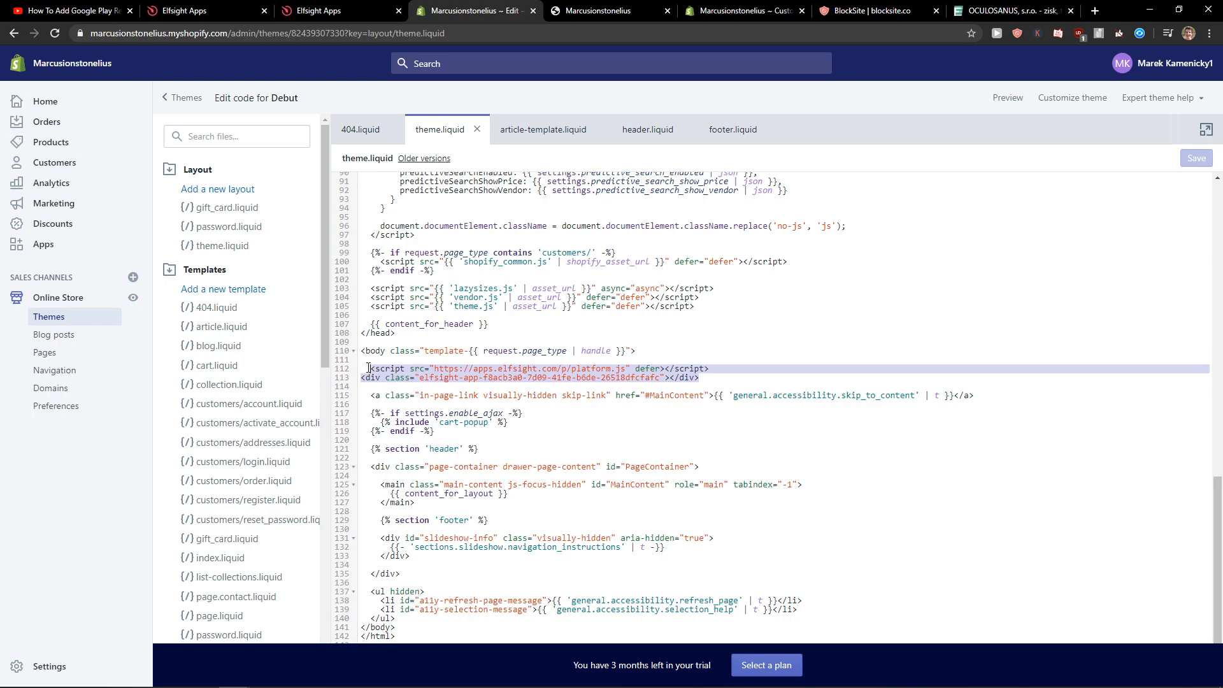
- Save theme.liquid with the Elfsight code removed and return to the Elfsight plans page
{"action": "left_click", "coordinate": [1196, 158]}
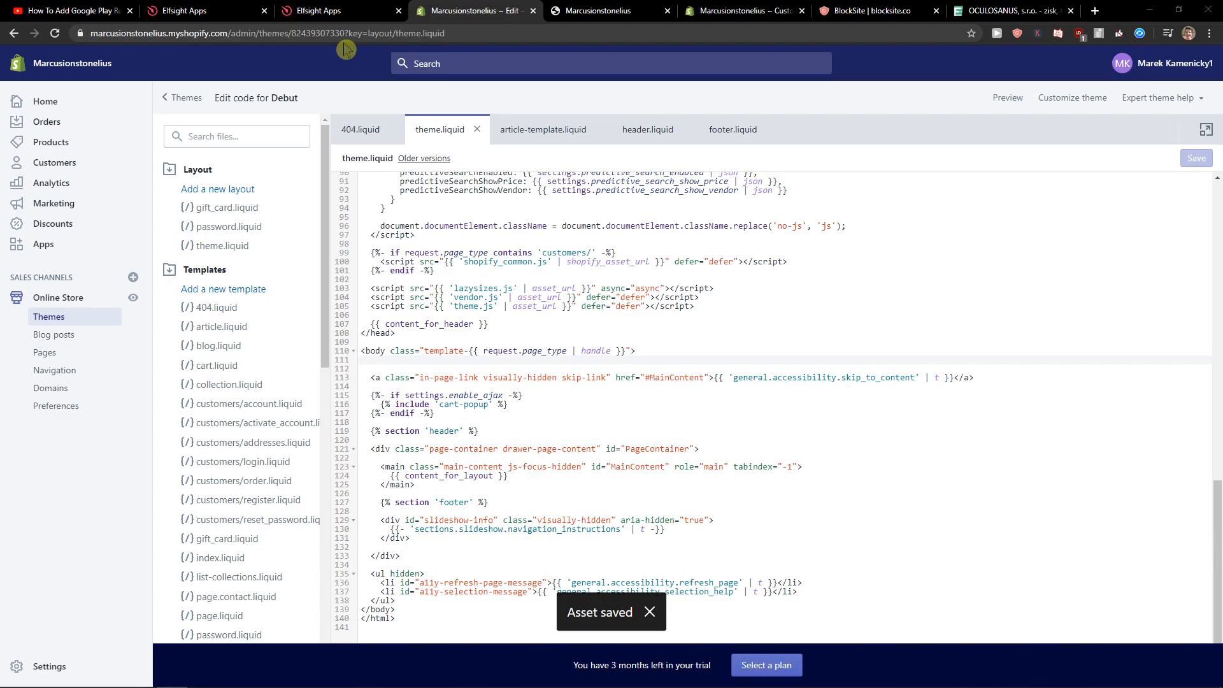
{"action": "left_click", "coordinate": [649, 611]}
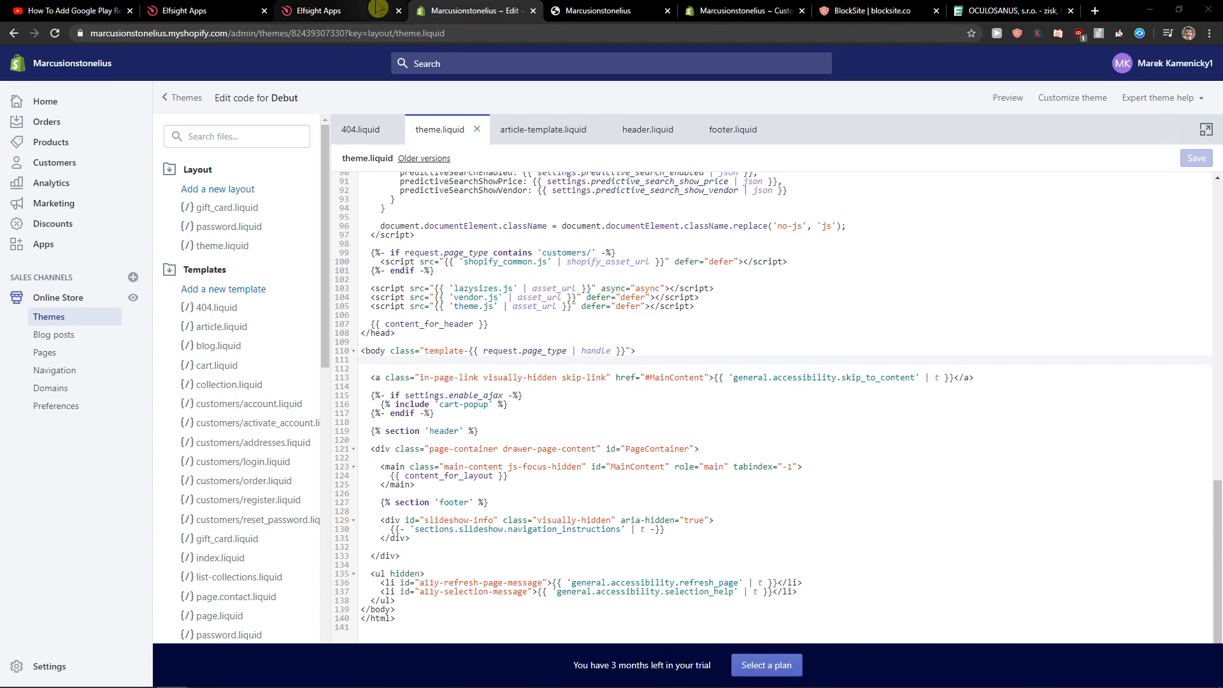
{"action": "left_click", "coordinate": [315, 10]}
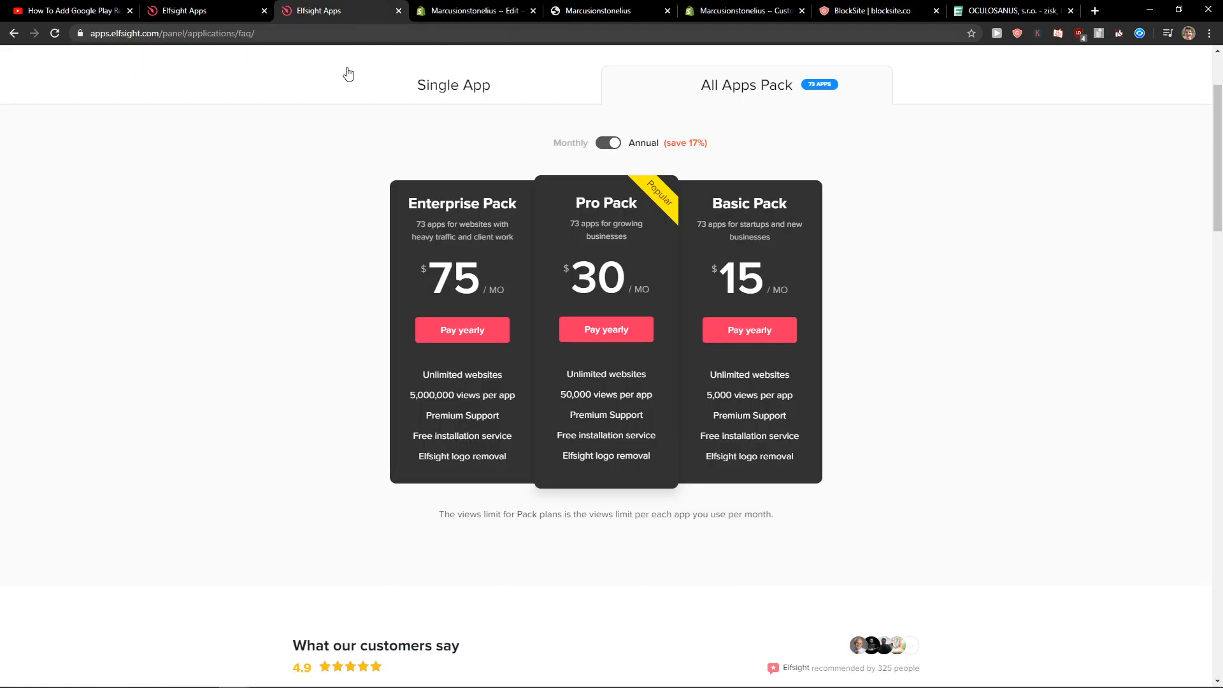
{"action": "scroll", "scroll_direction": "down", "scroll_amount": 3}
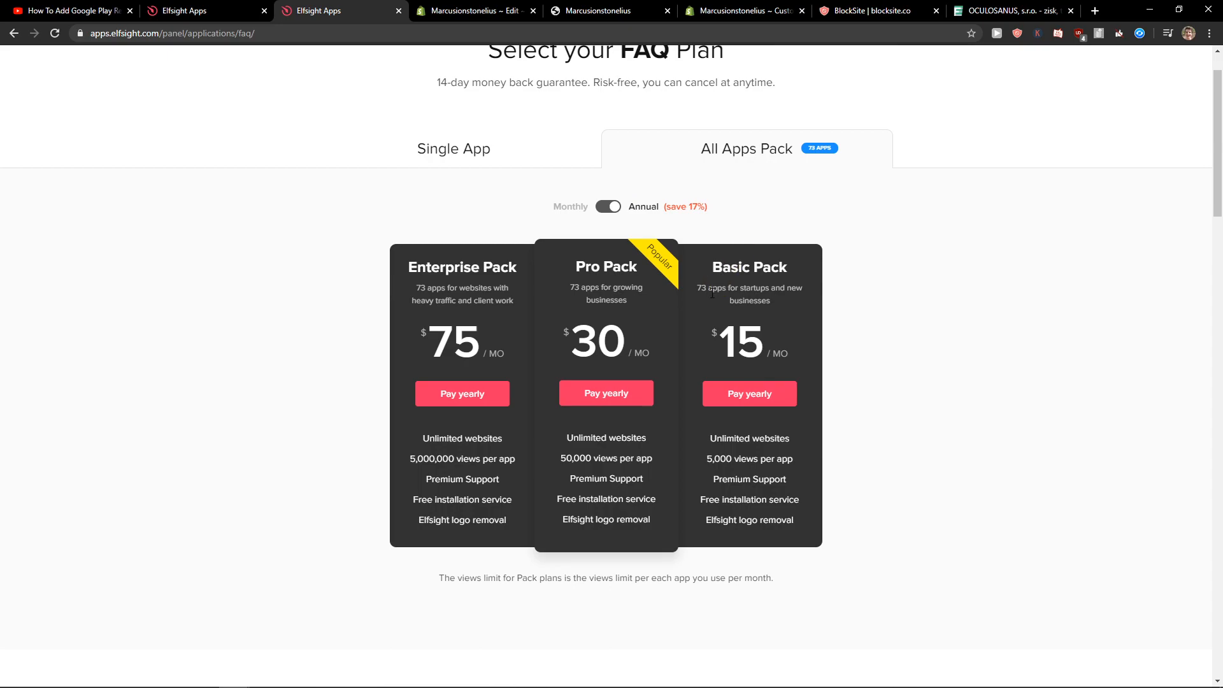
{"action": "mouse_move", "coordinate": [502, 153]}
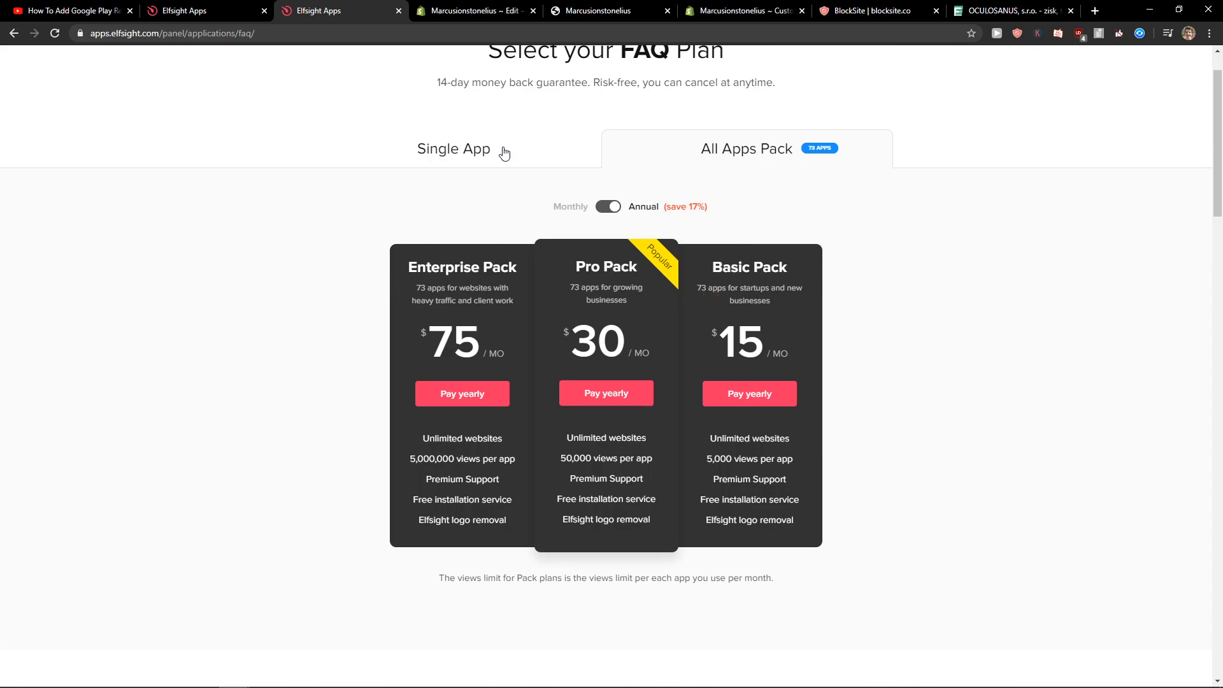
{"action": "mouse_move", "coordinate": [509, 169]}
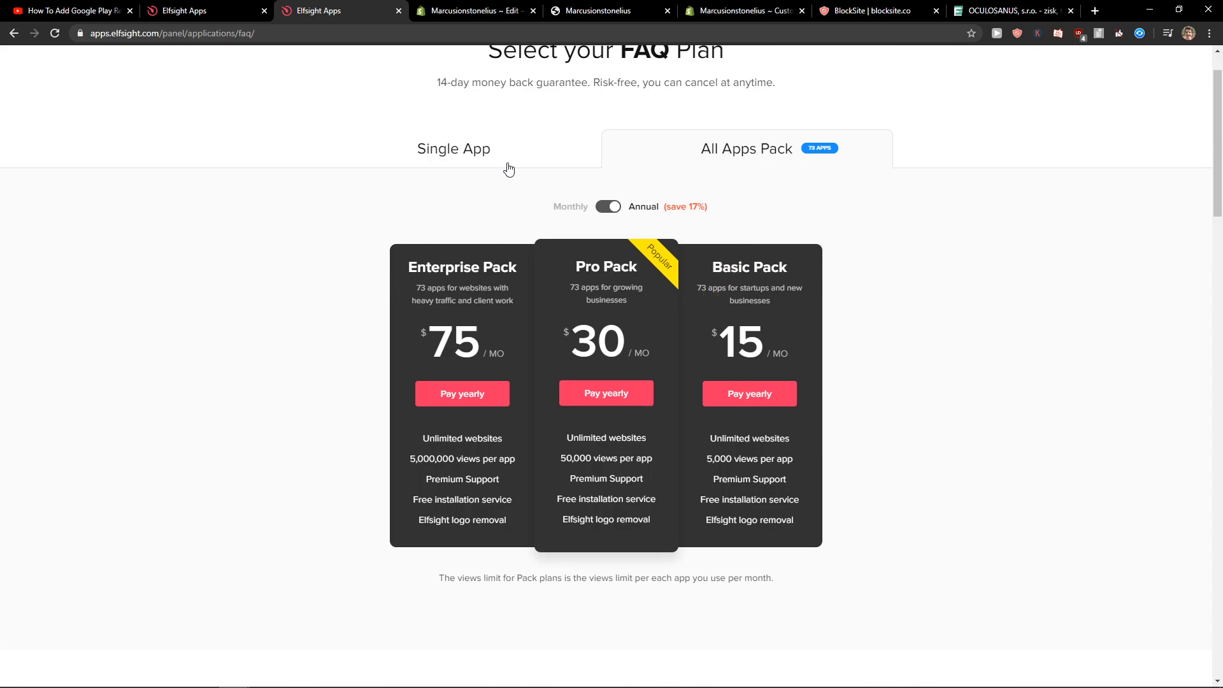